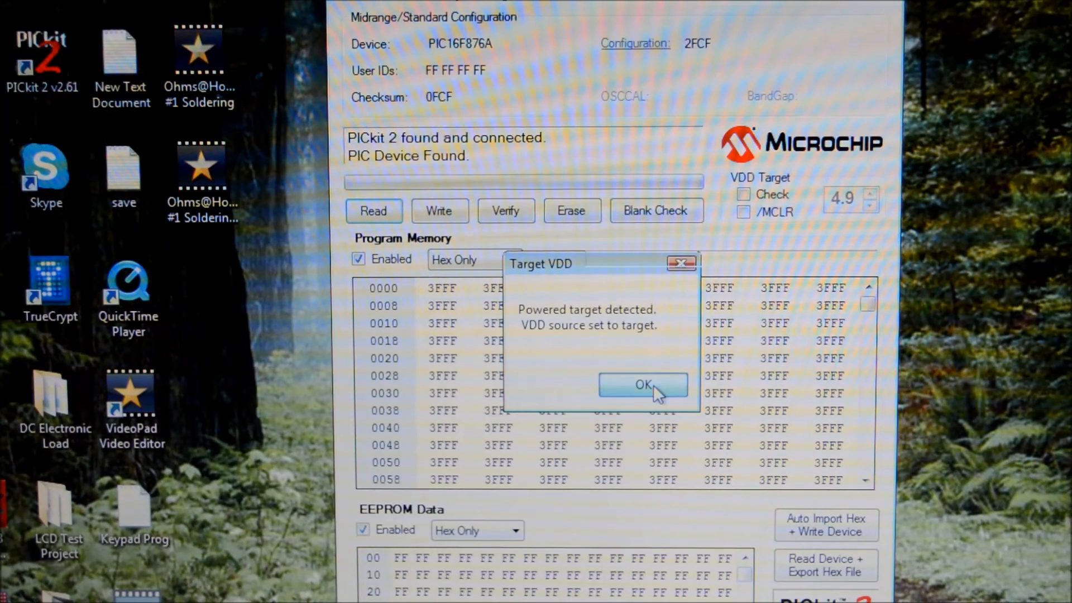
Step: Confirm the Target VDD prompt so the PIC16F876A program memory read proceeds
click(641, 384)
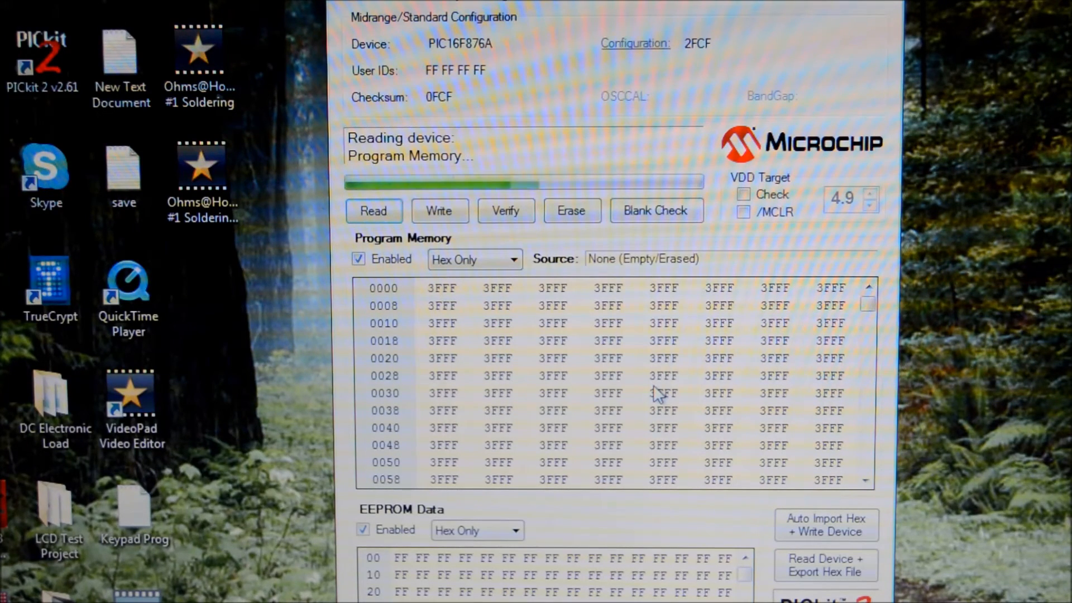